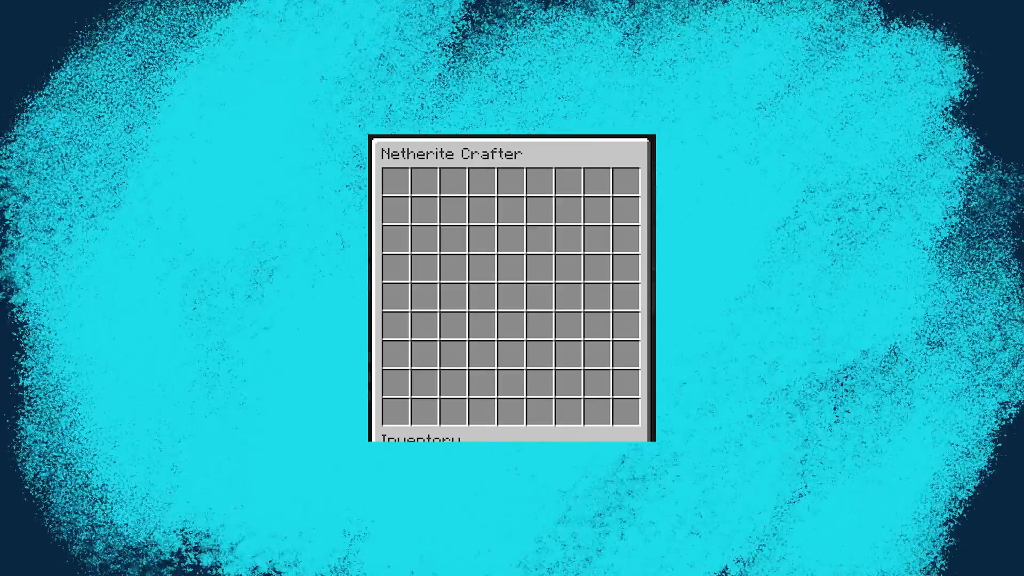
# Close the Netherite Crafter's empty pattern-slot grid and return to the world.
pyautogui.press('Escape')
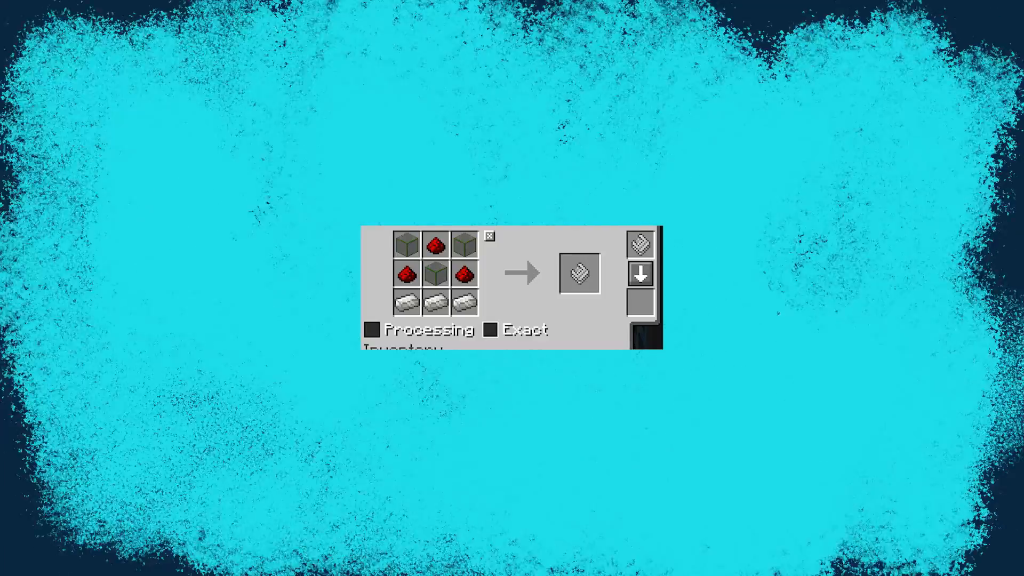
pyautogui.moveTo(578, 273)
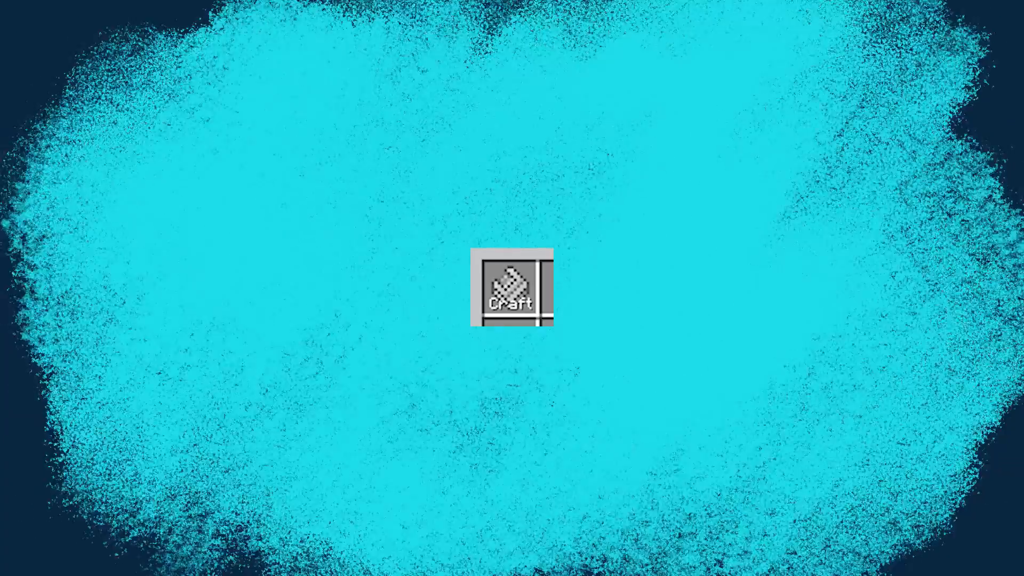
pyautogui.click(512, 292)
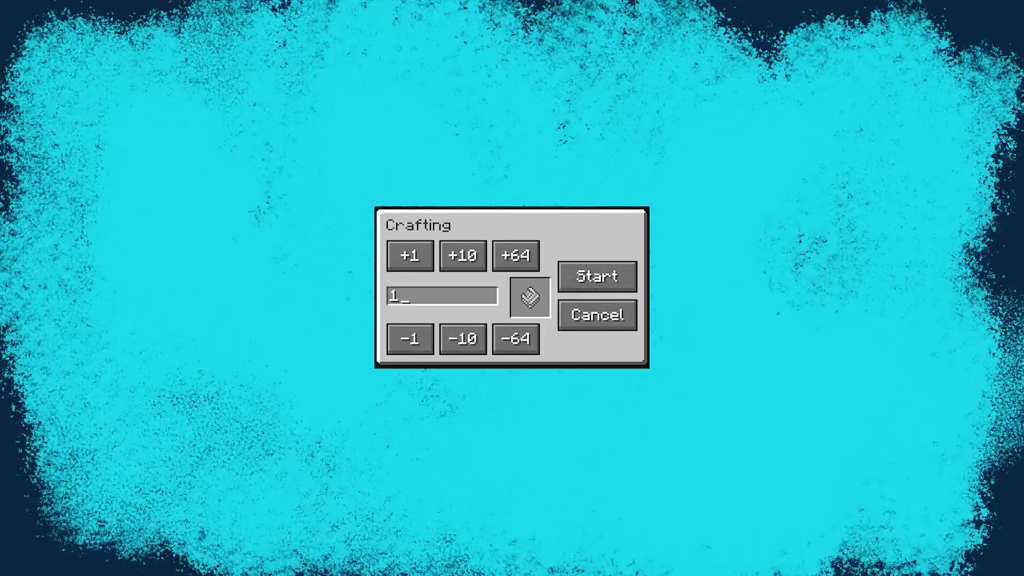
pyautogui.write('9999999999')
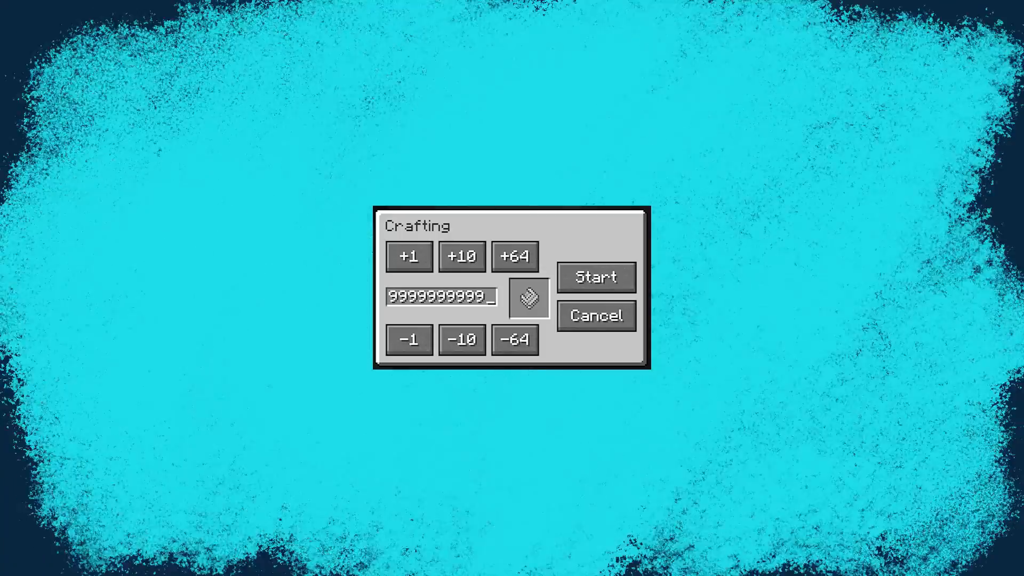
pyautogui.click(595, 277)
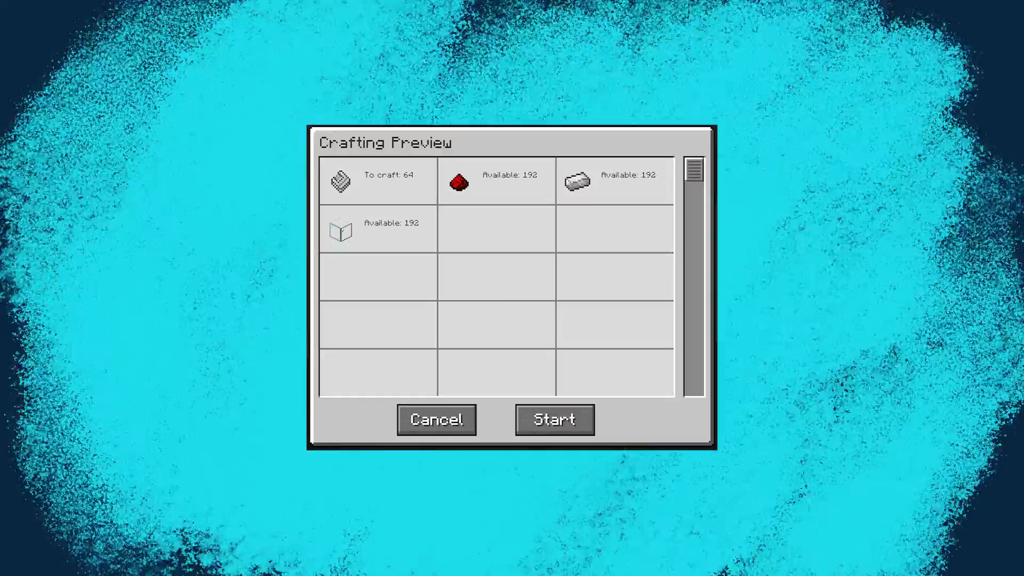
pyautogui.click(554, 419)
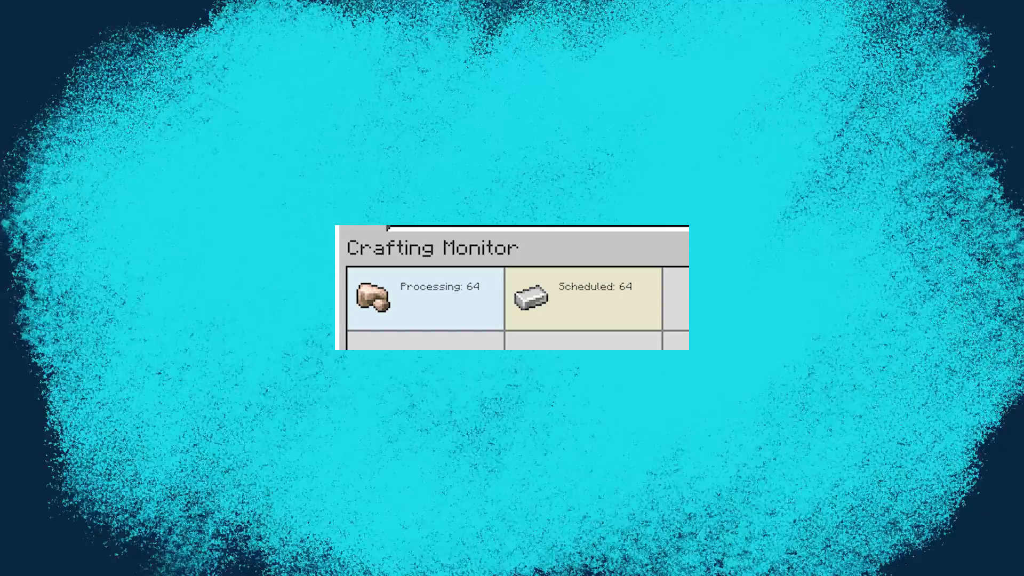
# Close the Crafting Monitor showing 64 processing and 64 iron ingots scheduled.
pyautogui.press('Escape')
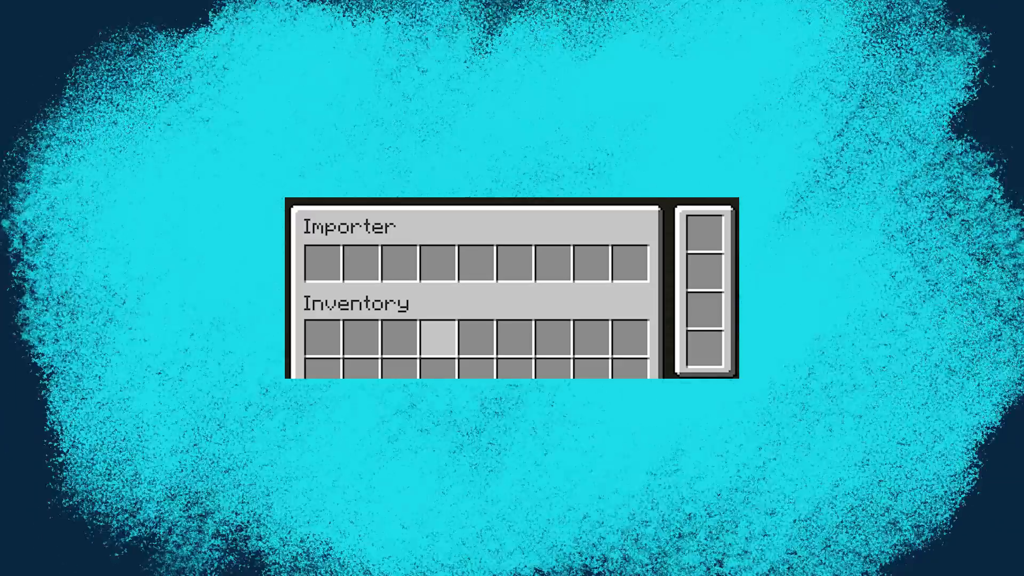
# Close the Importer's interface with its empty filter row and upgrade slots.
pyautogui.press('Escape')
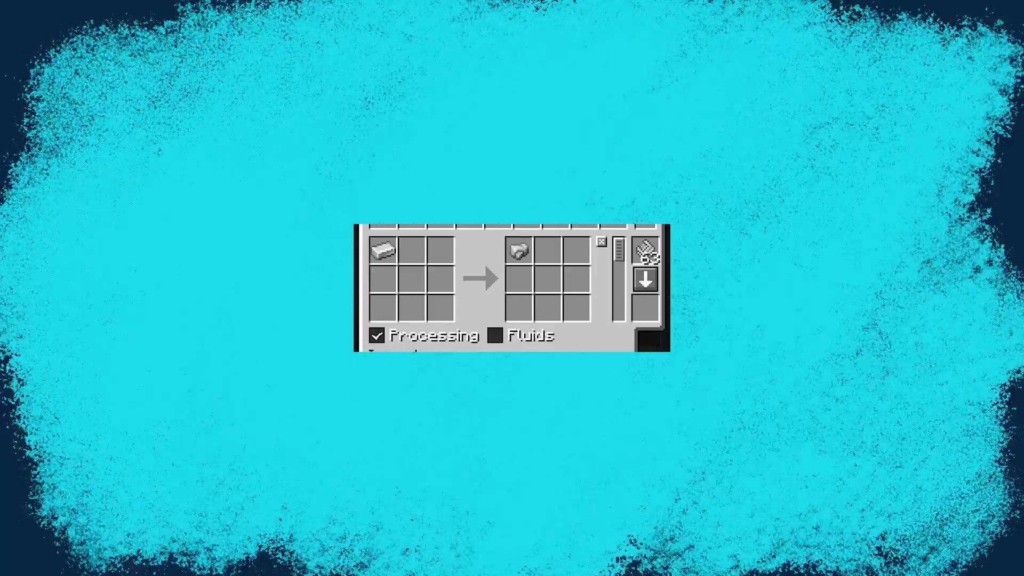
# Close the Pattern Grid after encoding the ingot-to-plate processing pattern.
pyautogui.press('Escape')
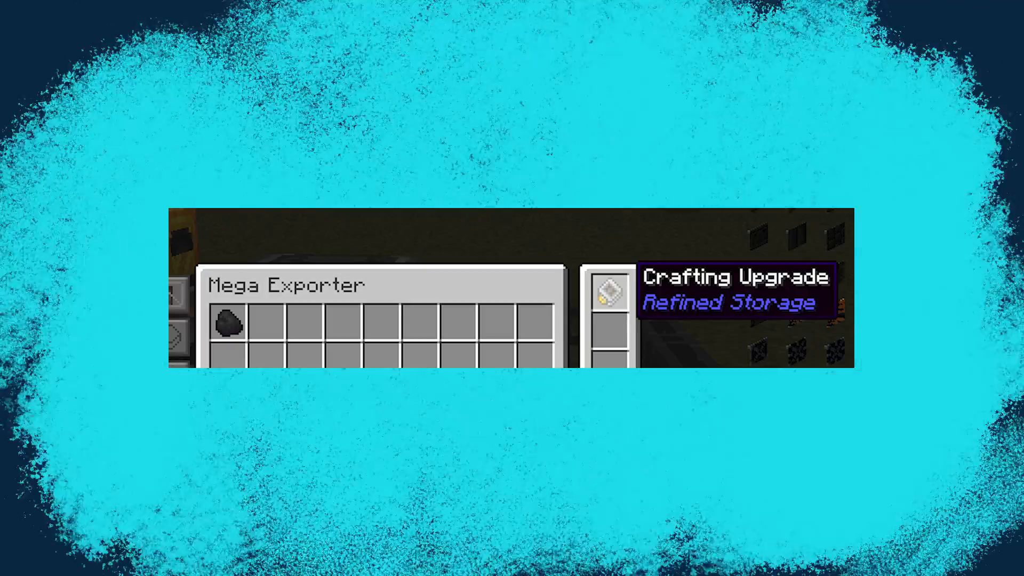
# Close the Mega Exporter set to export coal with a Crafting Upgrade installed.
pyautogui.press('Escape')
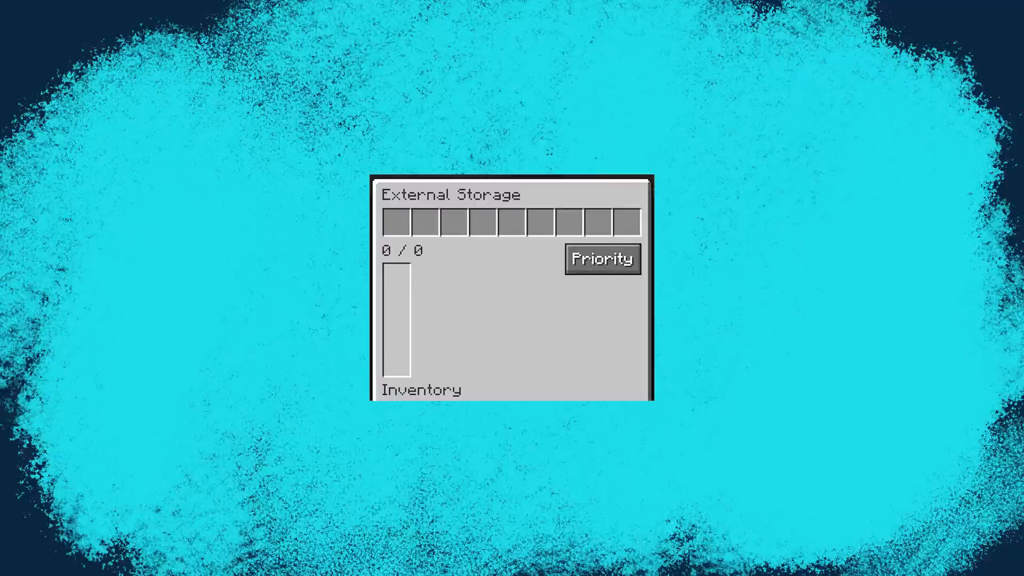
# Select the Priority setting in the External Storage interface showing 0 / 0 capacity.
pyautogui.click(601, 260)
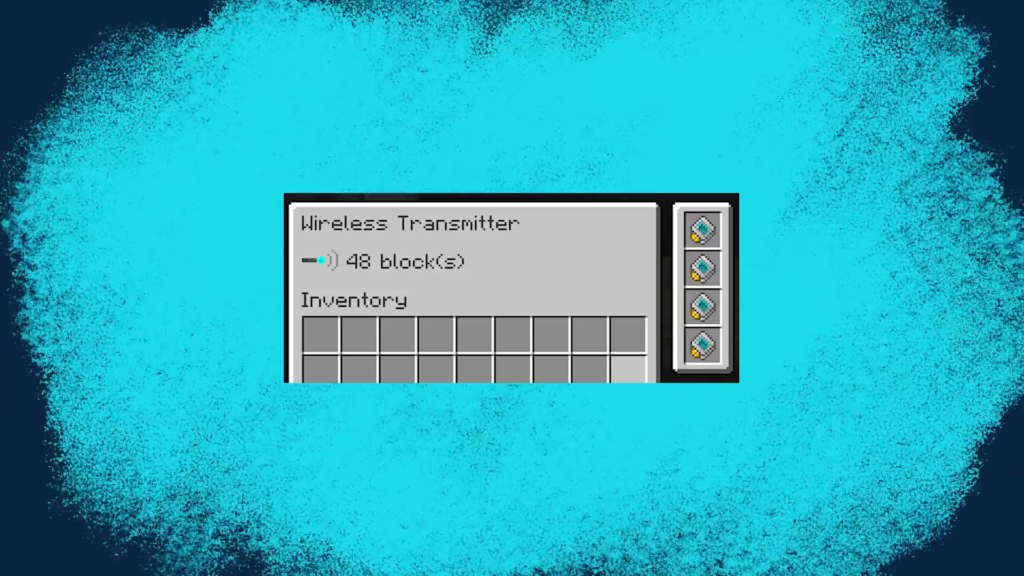
pyautogui.moveTo(330, 278)
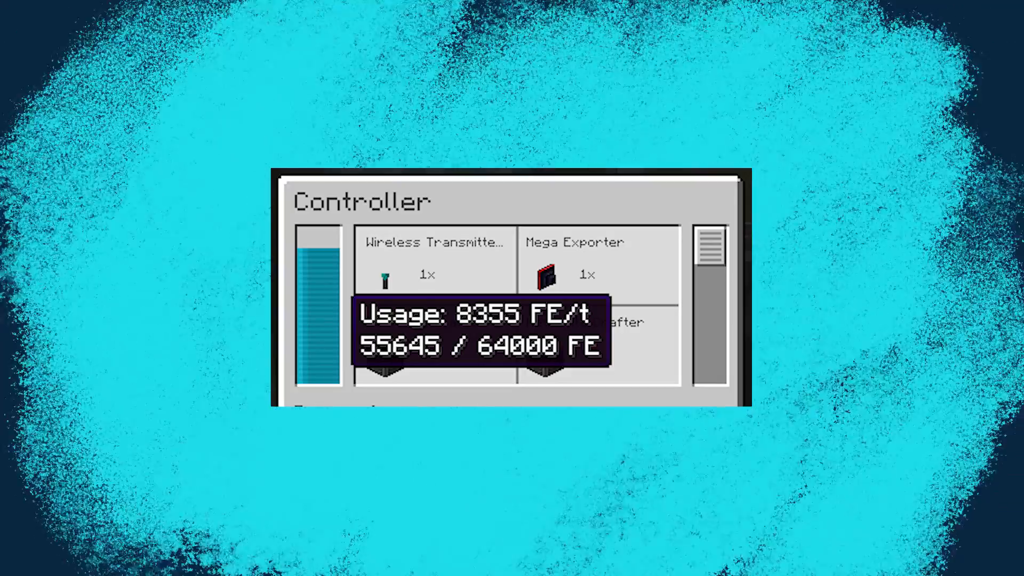
# Close the Controller after reading 8355 FE/t usage and 55645 / 64000 FE stored.
pyautogui.press('Escape')
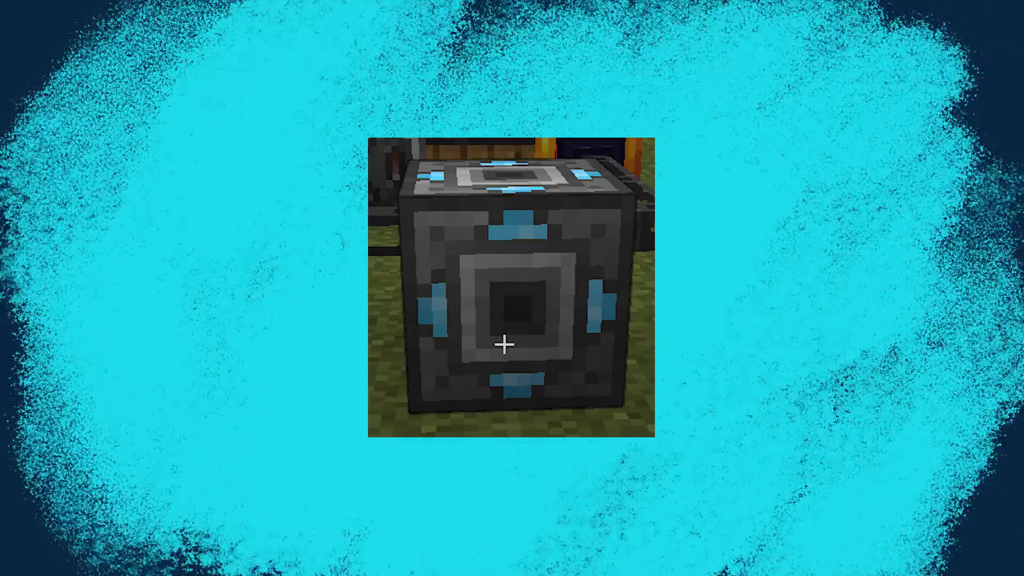